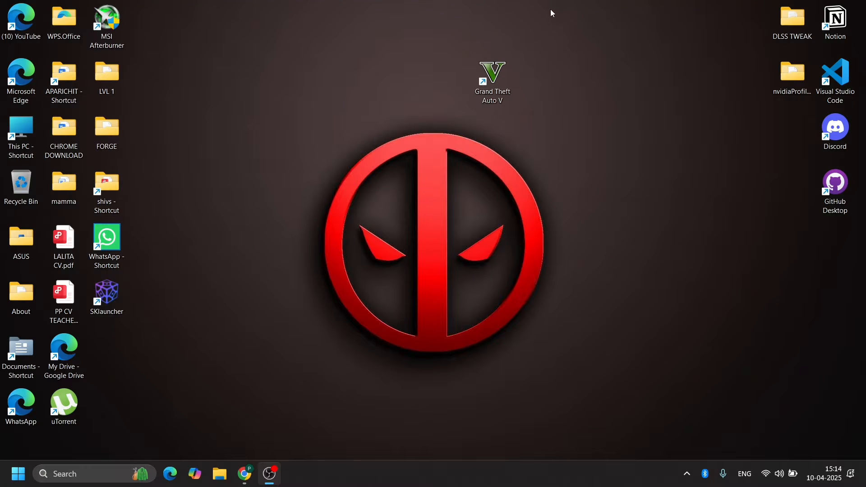
- Attempt to launch Grand Theft Auto V, dismiss the application error, and reach Virus & threat protection
{"action": "double_click", "coordinate": [492, 75]}
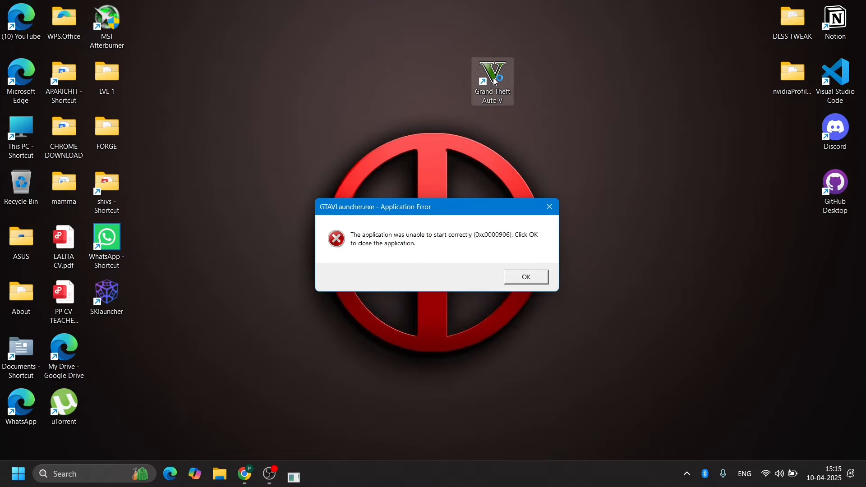
{"action": "left_click", "coordinate": [525, 277]}
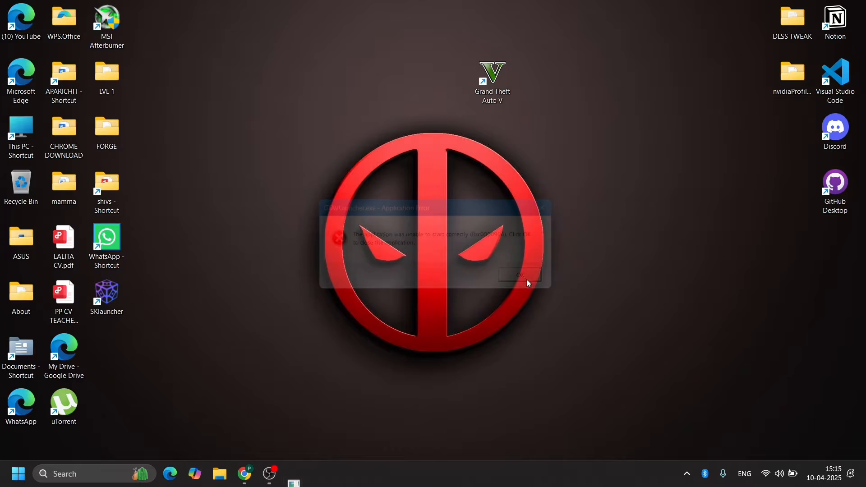
{"action": "left_click", "coordinate": [519, 274]}
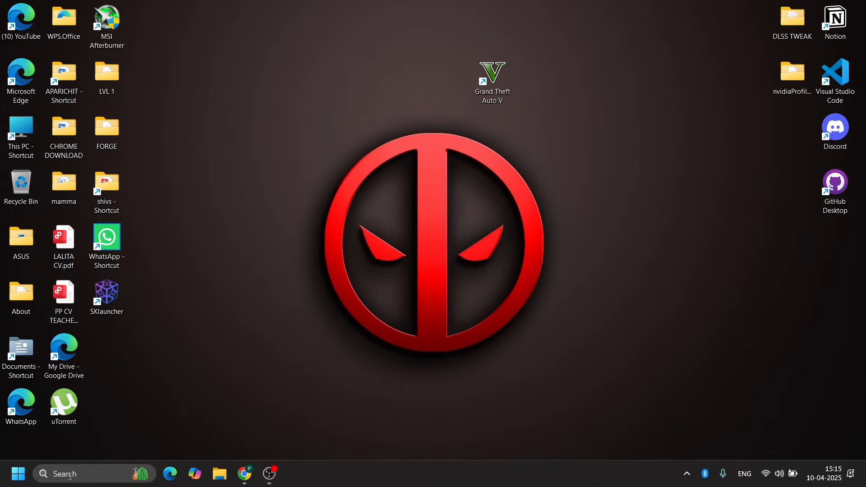
{"action": "left_click", "coordinate": [17, 474]}
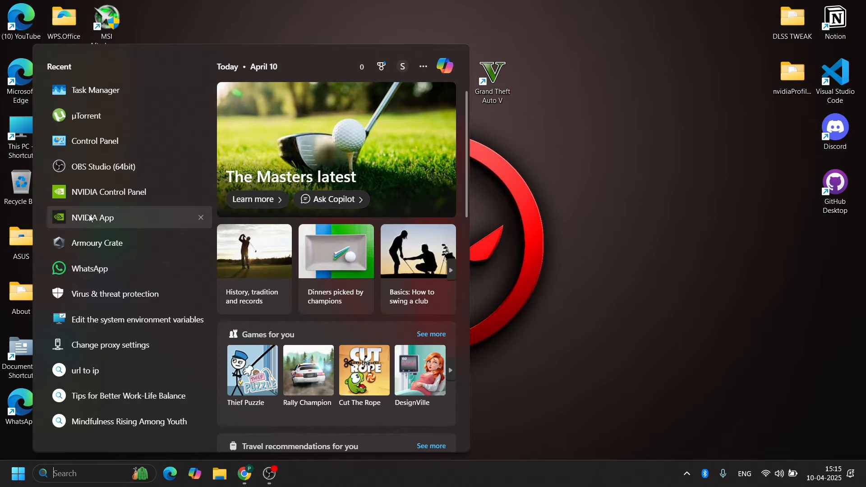
{"action": "mouse_move", "coordinate": [115, 294]}
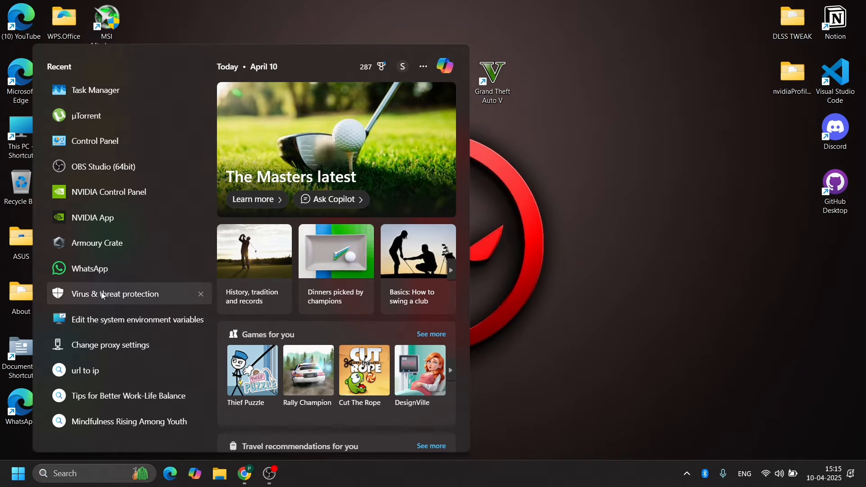
{"action": "left_click", "coordinate": [115, 293]}
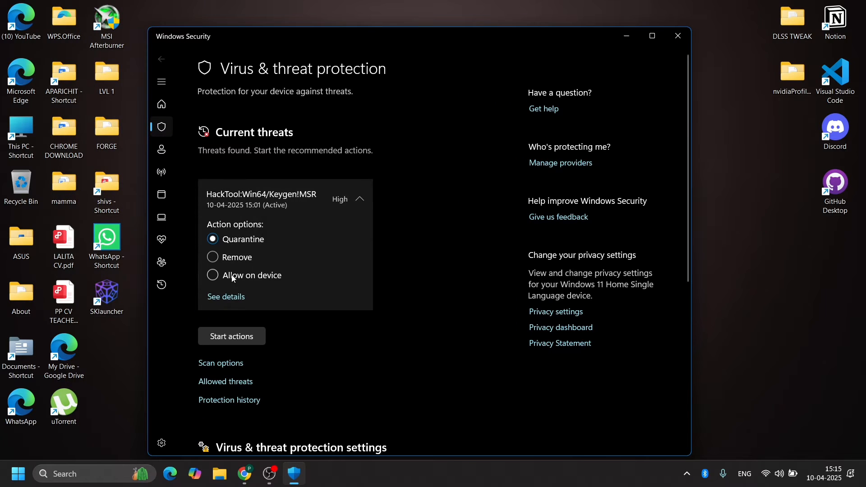
- Allow the HackTool:Win64/Keygen!MSR threat on steam_api64.dll on the device and start actions
{"action": "left_click", "coordinate": [212, 275]}
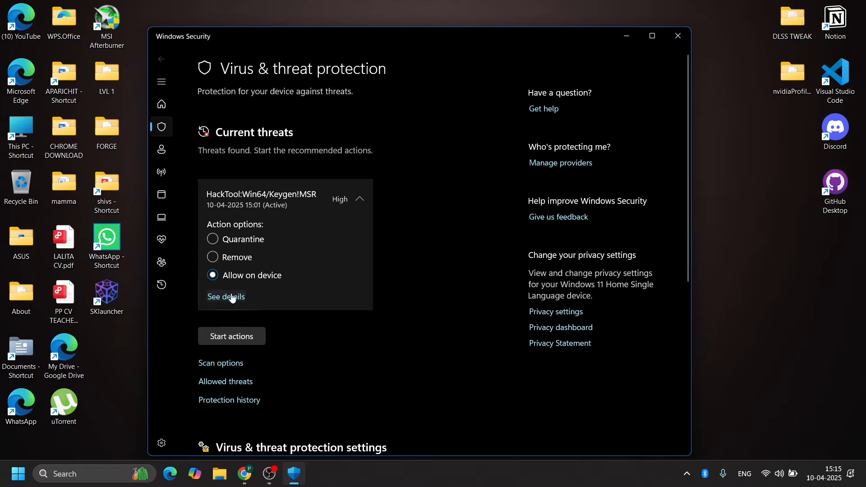
{"action": "mouse_move", "coordinate": [391, 328]}
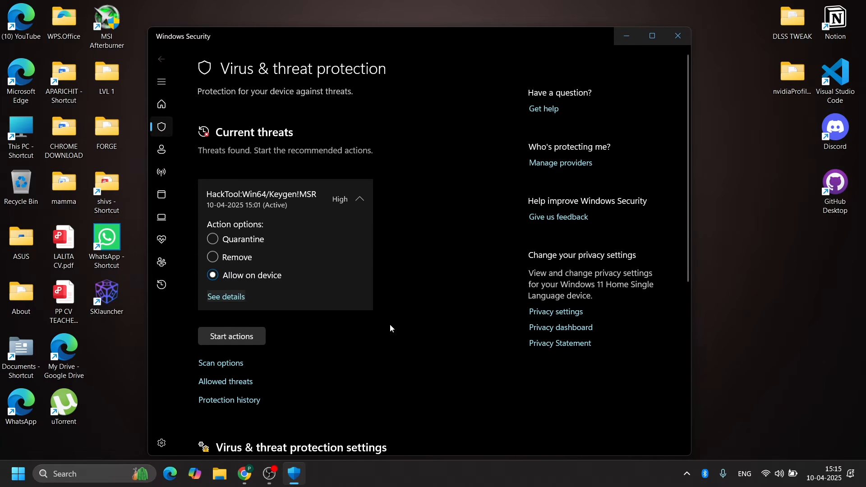
{"action": "left_click", "coordinate": [226, 296]}
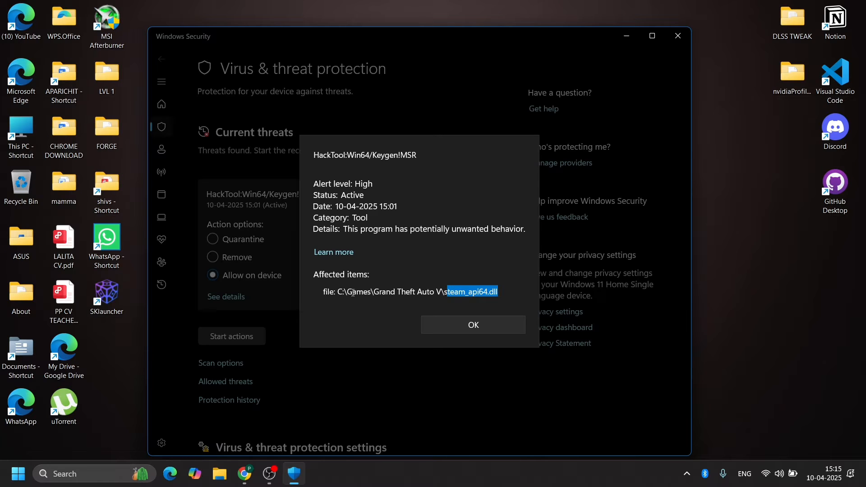
{"action": "left_click", "coordinate": [472, 324]}
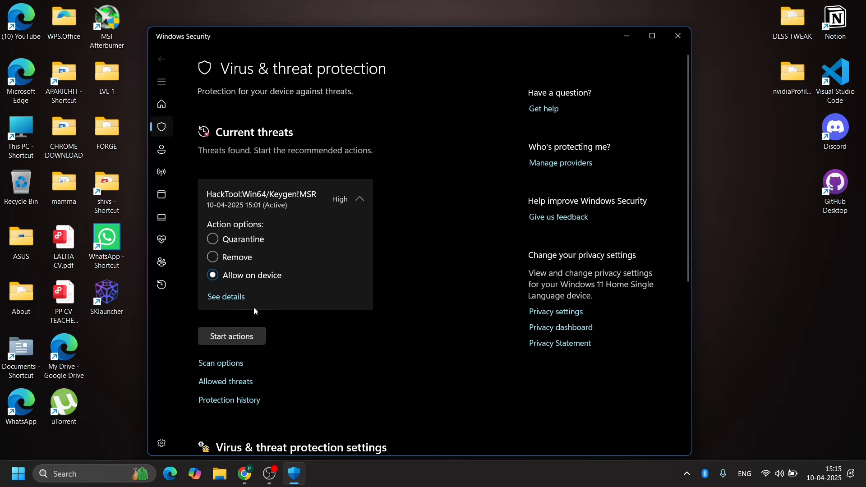
{"action": "left_click", "coordinate": [678, 36]}
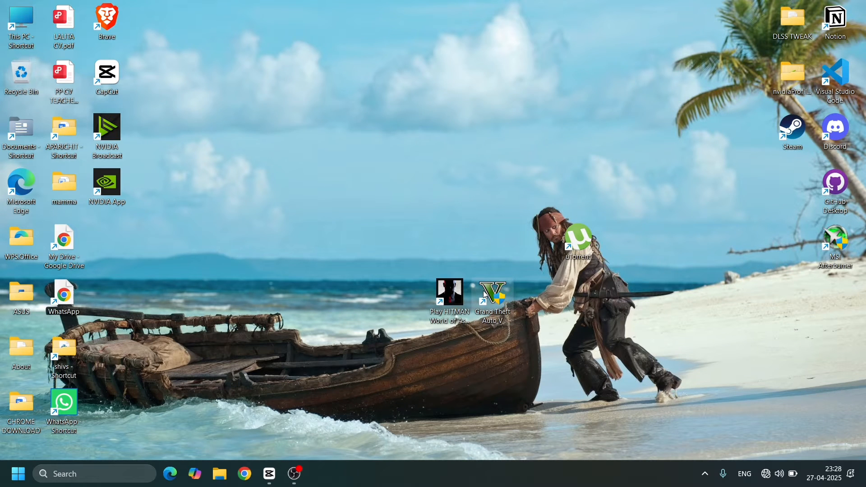
- Reach the Grand Theft Auto V install folder from its shortcut and select the folder path
{"action": "right_click", "coordinate": [492, 292]}
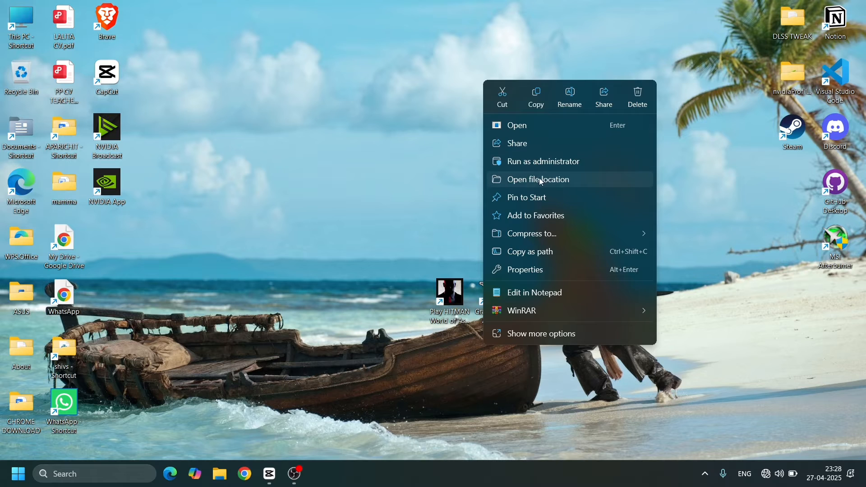
{"action": "left_click", "coordinate": [535, 179]}
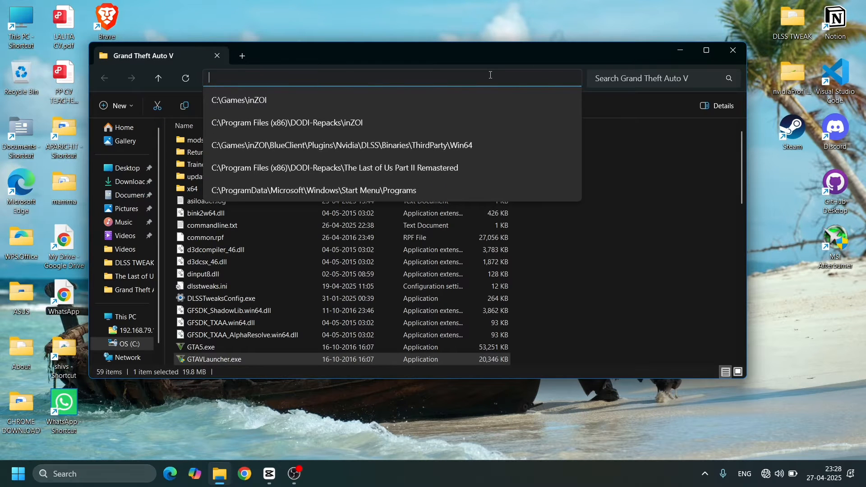
{"action": "left_click", "coordinate": [732, 51]}
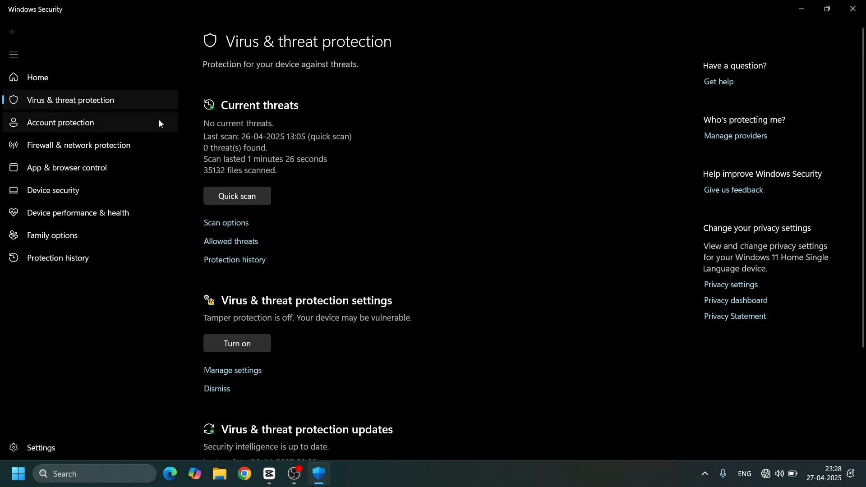
- Reach the Defender Exclusions page via Manage settings under Virus & threat protection
{"action": "scroll", "scroll_direction": "down", "scroll_amount": 3}
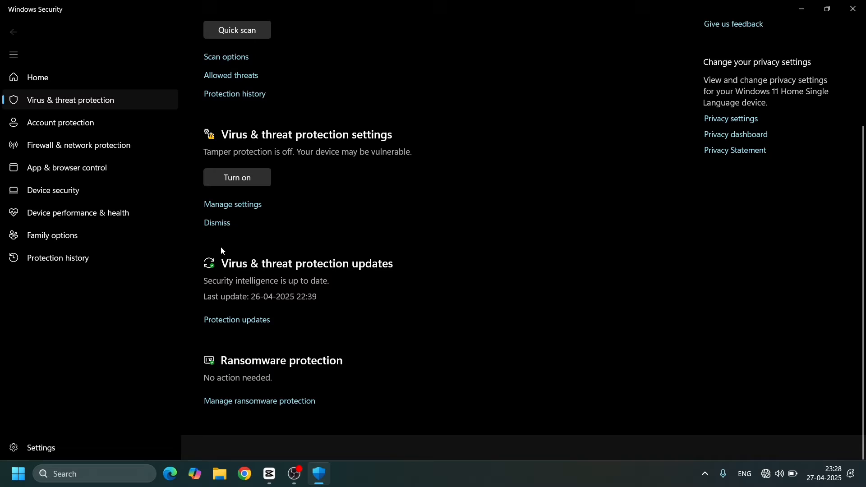
{"action": "scroll", "scroll_direction": "up", "scroll_amount": 3}
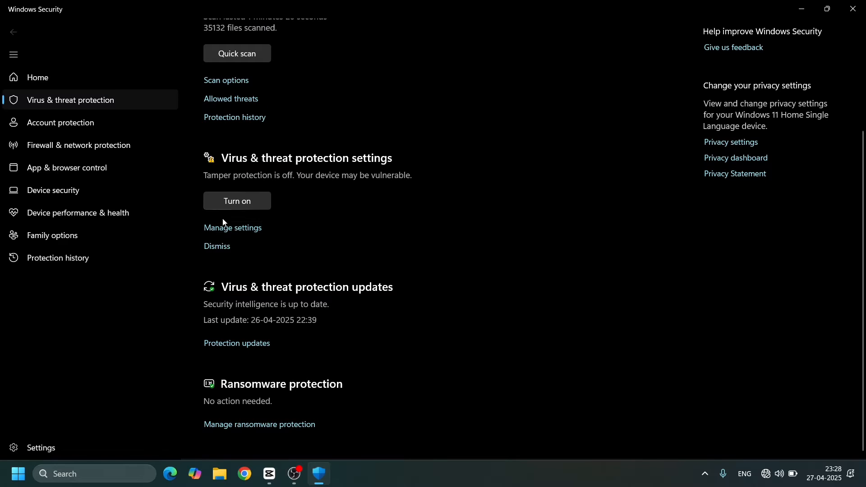
{"action": "left_click", "coordinate": [233, 227]}
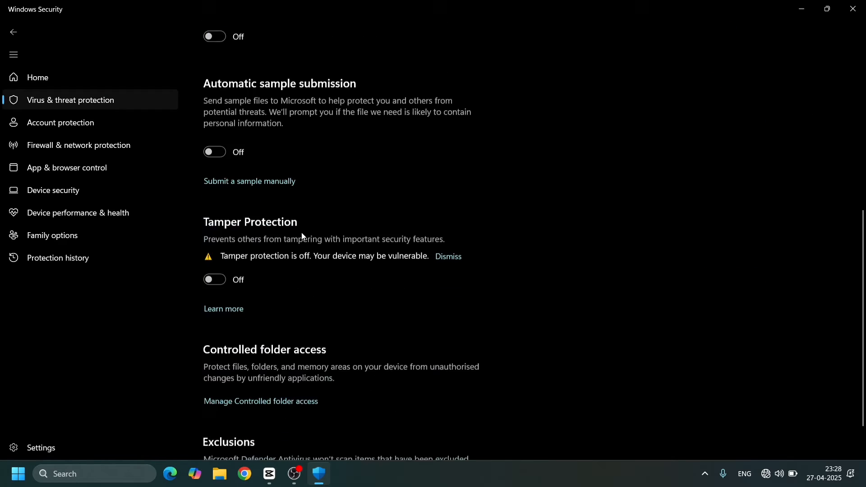
{"action": "scroll", "scroll_direction": "down", "scroll_amount": 3}
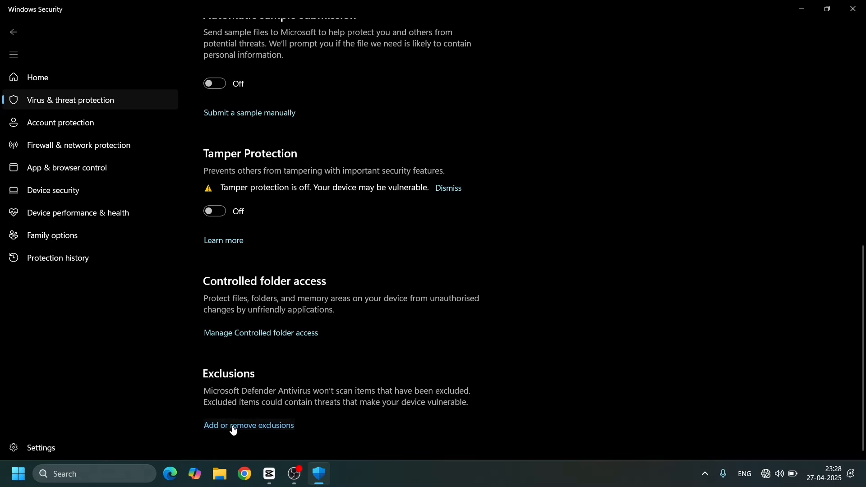
{"action": "left_click", "coordinate": [248, 425]}
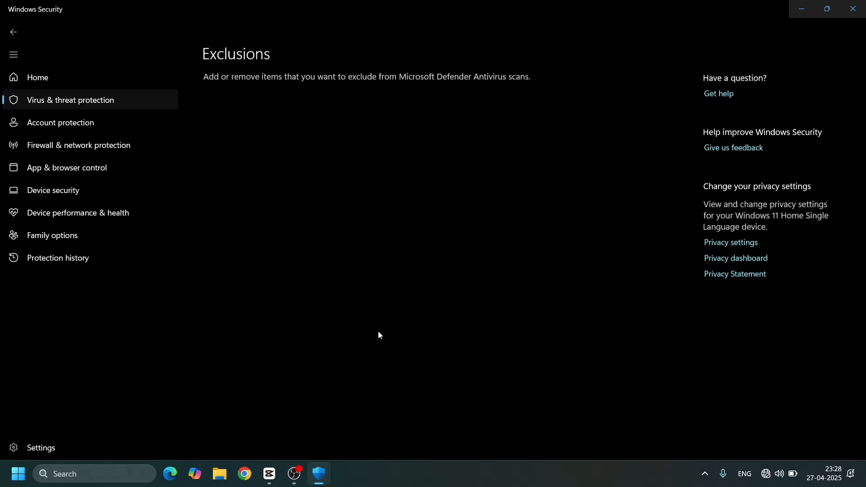
- Add the C:\Games\Grand Theft Auto V folder as a Defender exclusion
{"action": "scroll", "scroll_direction": "down", "scroll_amount": 3}
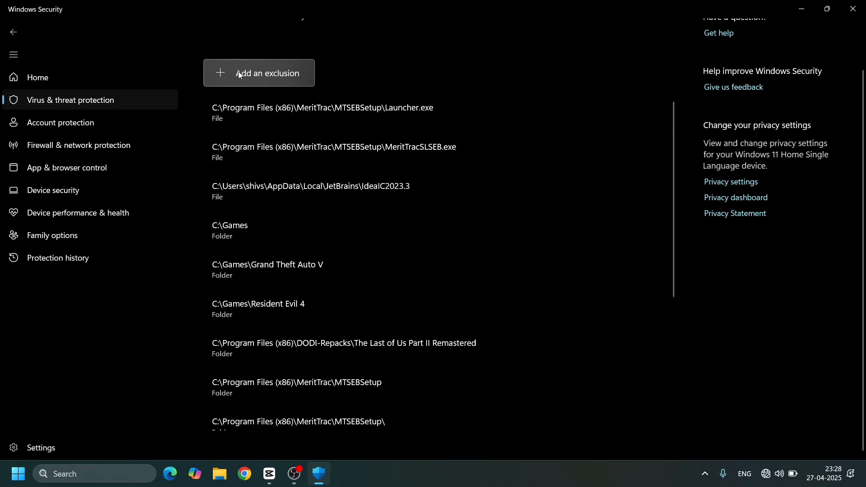
{"action": "mouse_move", "coordinate": [252, 123]}
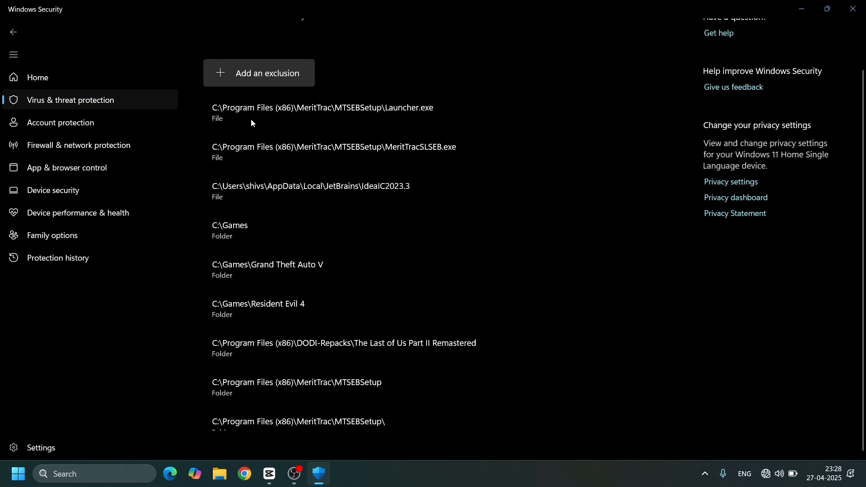
{"action": "left_click", "coordinate": [258, 72]}
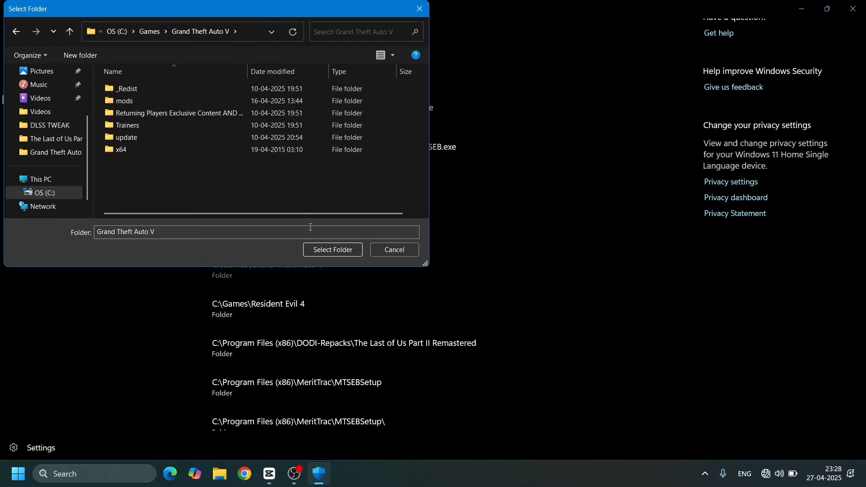
{"action": "left_click", "coordinate": [332, 250]}
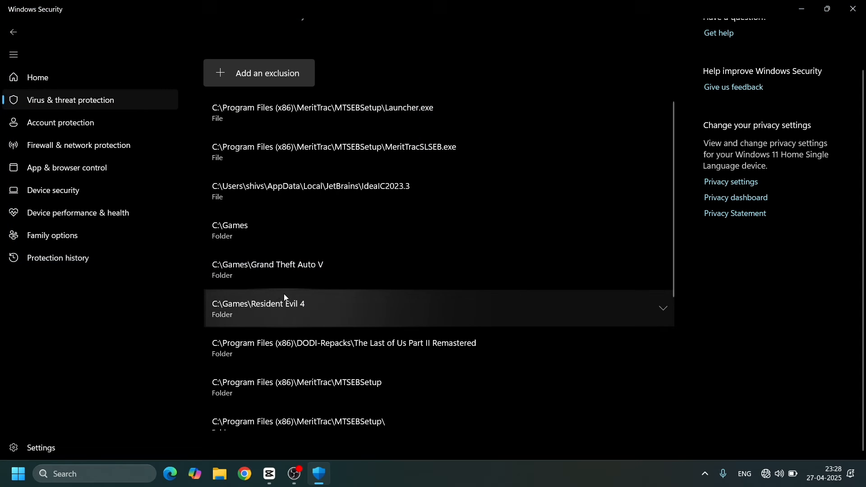
{"action": "scroll", "scroll_direction": "up", "scroll_amount": 3}
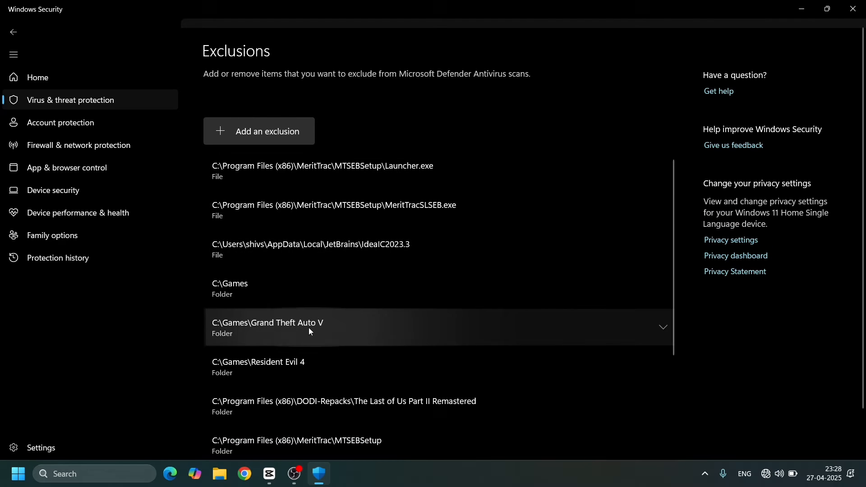
{"action": "mouse_move", "coordinate": [175, 76]}
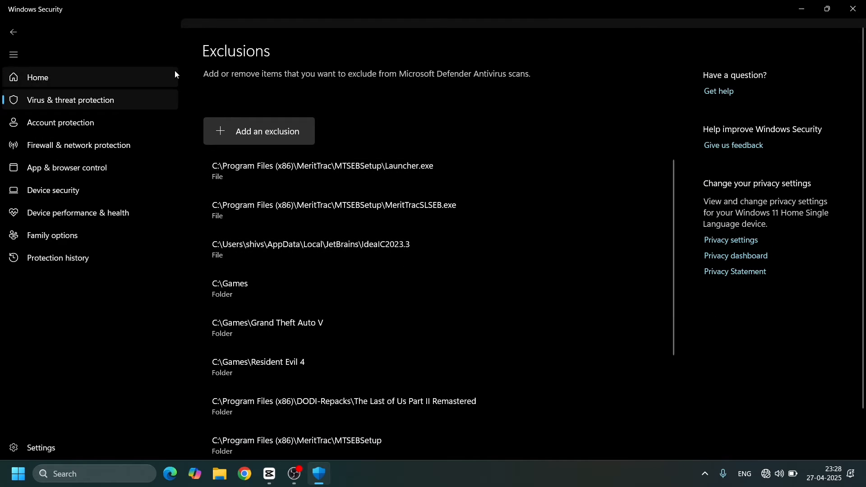
- Check the Allowed threats list from the Virus & threat protection overview and leave it
{"action": "left_click", "coordinate": [14, 31]}
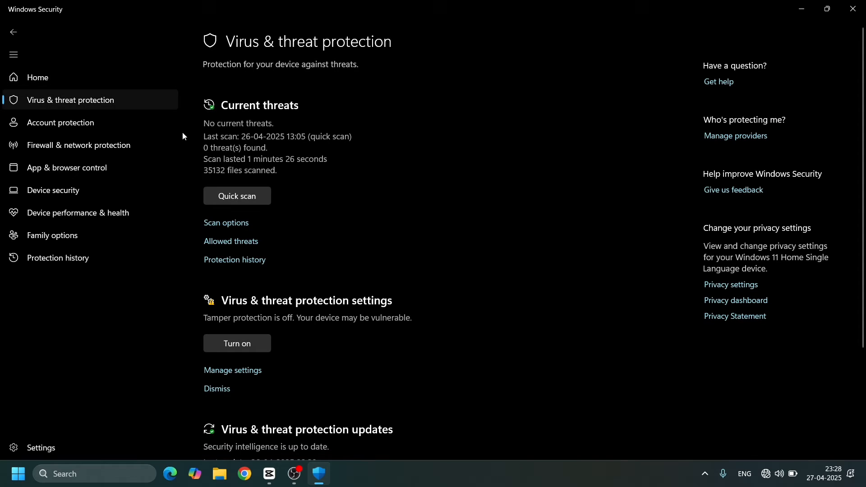
{"action": "left_click", "coordinate": [230, 242]}
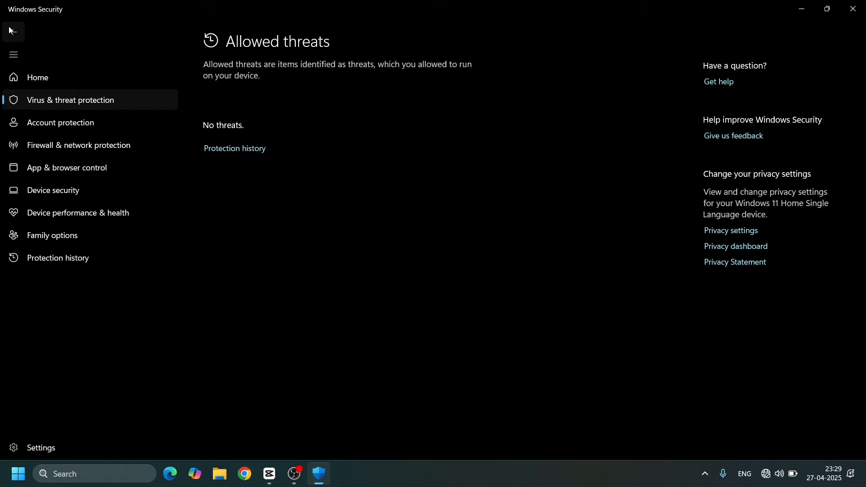
{"action": "left_click", "coordinate": [14, 32]}
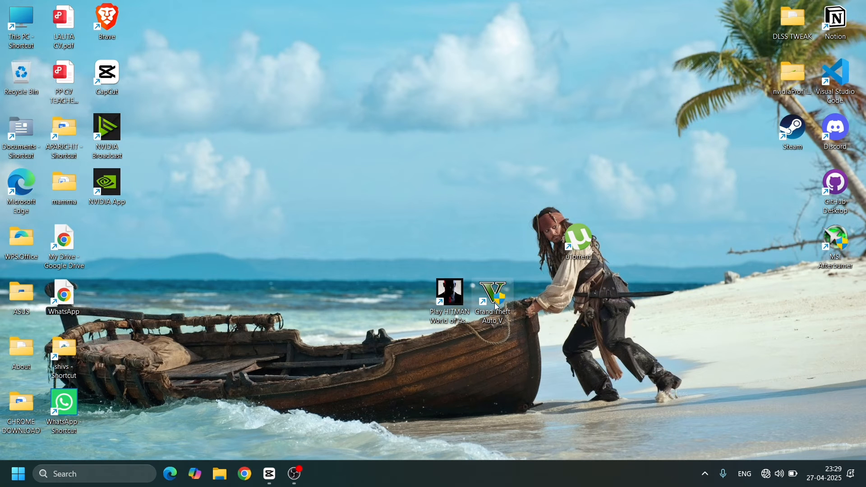
- Launch Grand Theft Auto V, quit it, and download steam_api64.zip from dll-files.com
{"action": "double_click", "coordinate": [491, 289]}
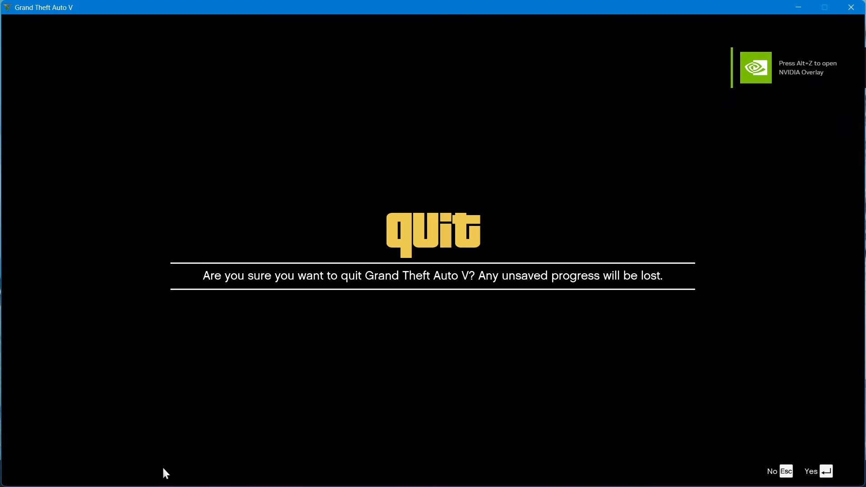
{"action": "mouse_move", "coordinate": [816, 471]}
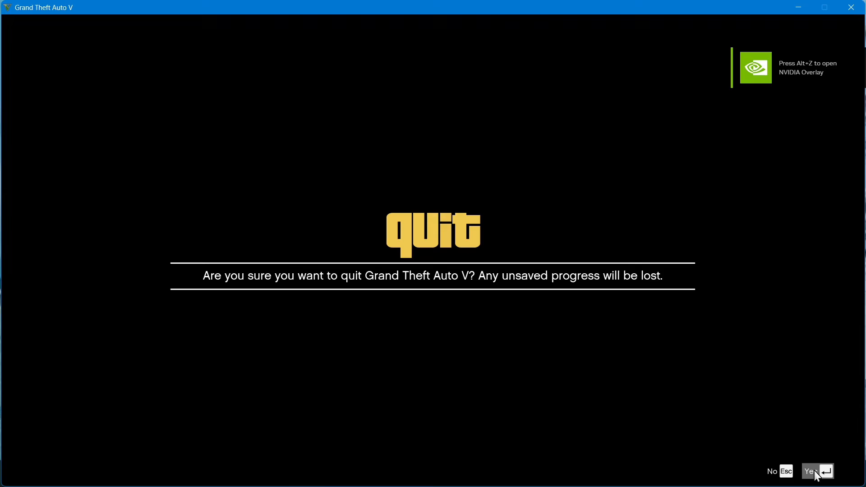
{"action": "left_click", "coordinate": [809, 471]}
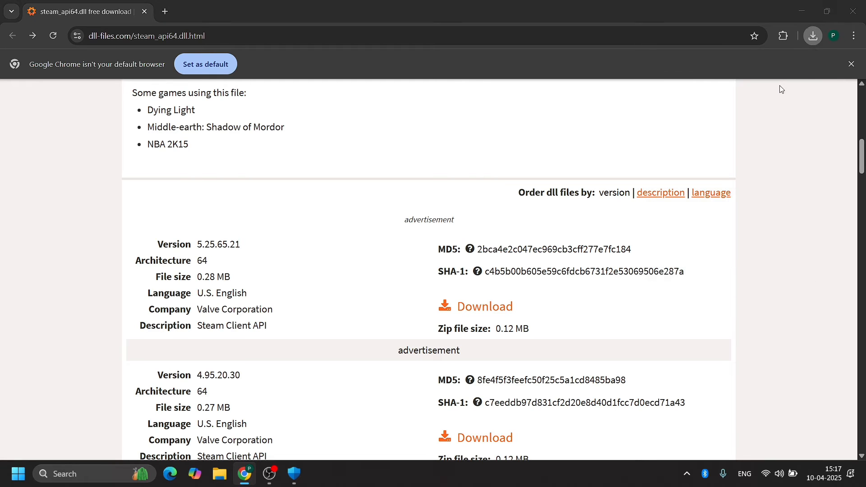
{"action": "left_click", "coordinate": [220, 473]}
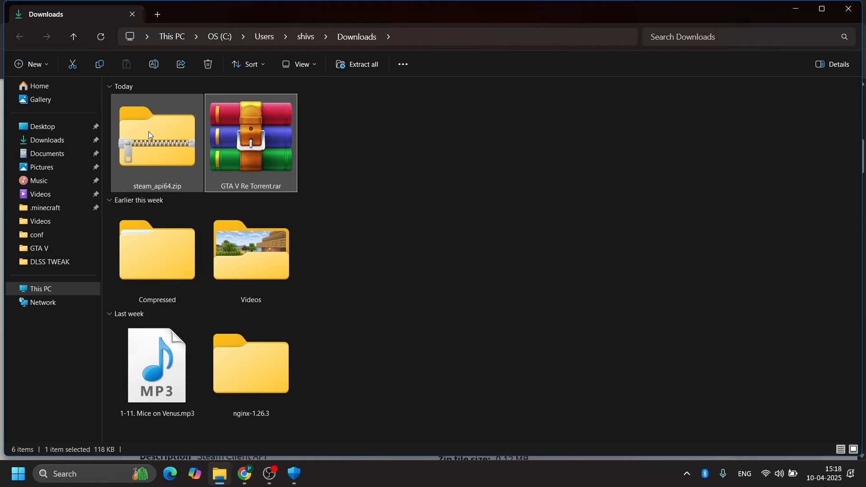
- Extract steam_api64.zip into a steam_api64 folder and copy steam_api64.dll from it
{"action": "right_click", "coordinate": [157, 138]}
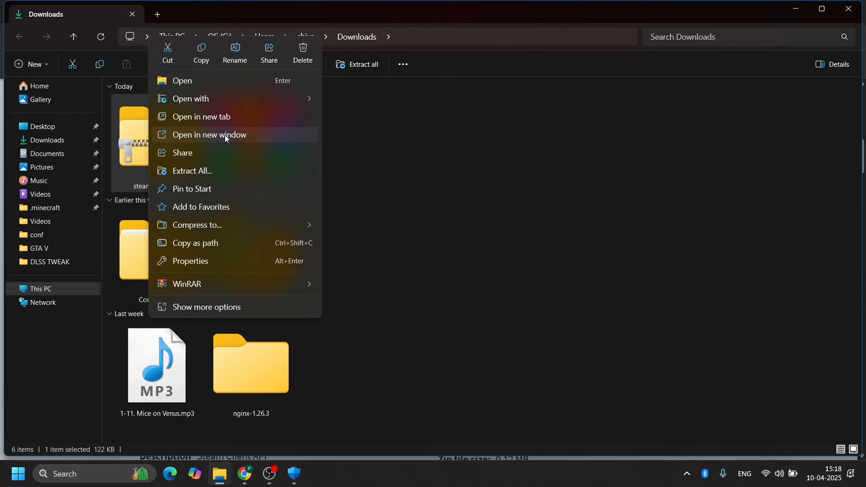
{"action": "mouse_move", "coordinate": [218, 174]}
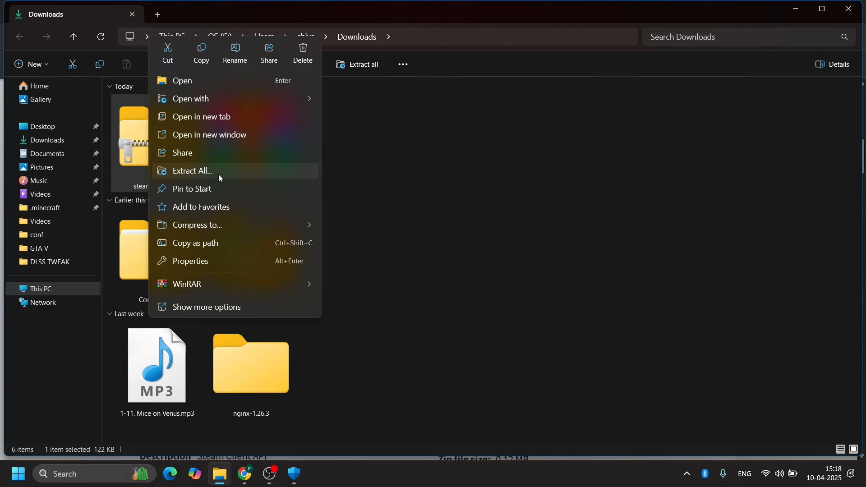
{"action": "left_click", "coordinate": [192, 171]}
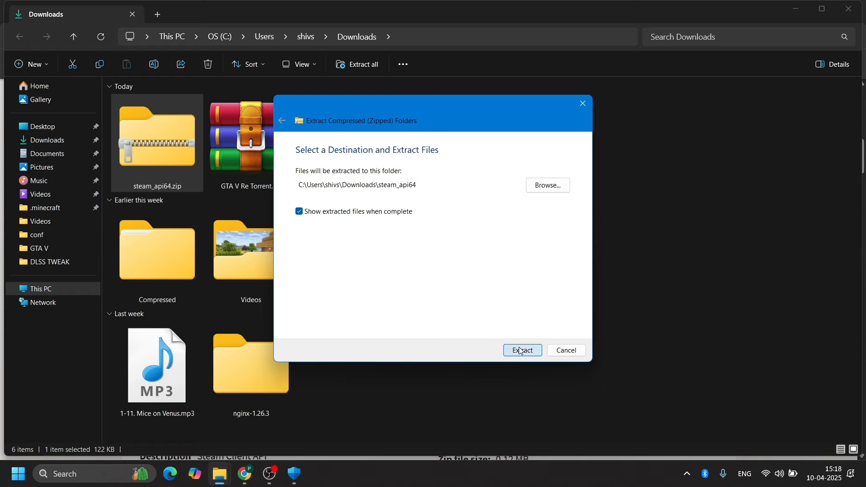
{"action": "left_click", "coordinate": [522, 350]}
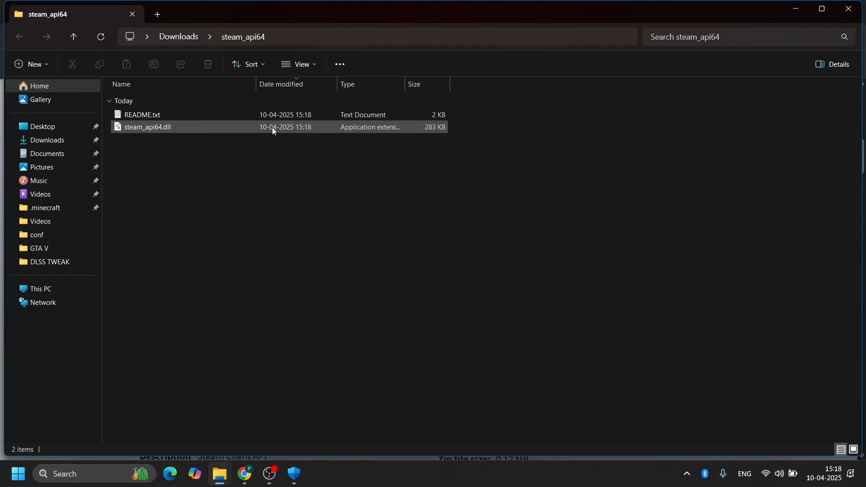
{"action": "double_click", "coordinate": [147, 114]}
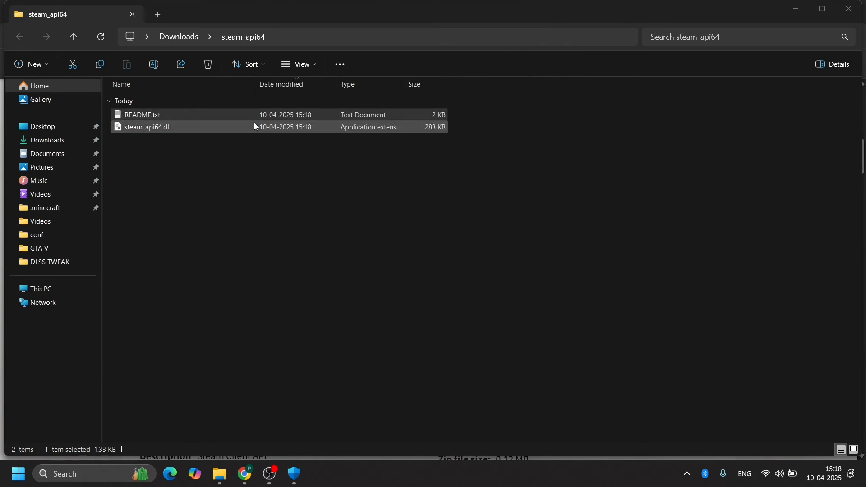
{"action": "left_click", "coordinate": [147, 127]}
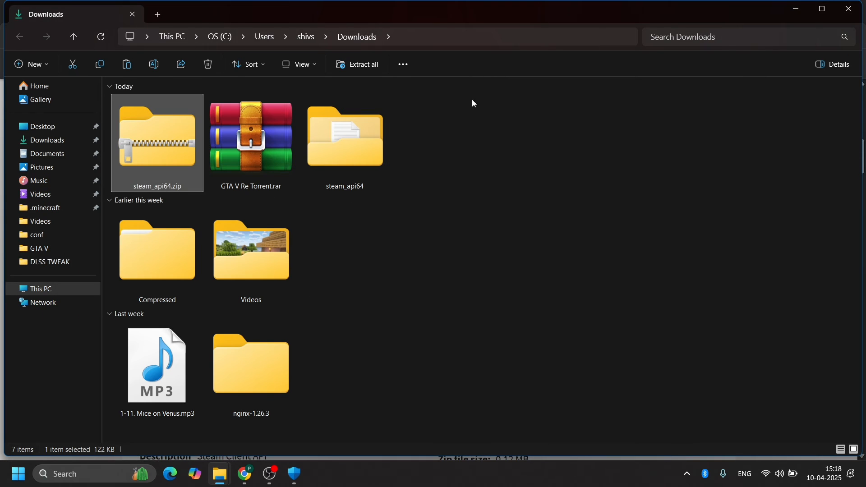
{"action": "left_click", "coordinate": [245, 477]}
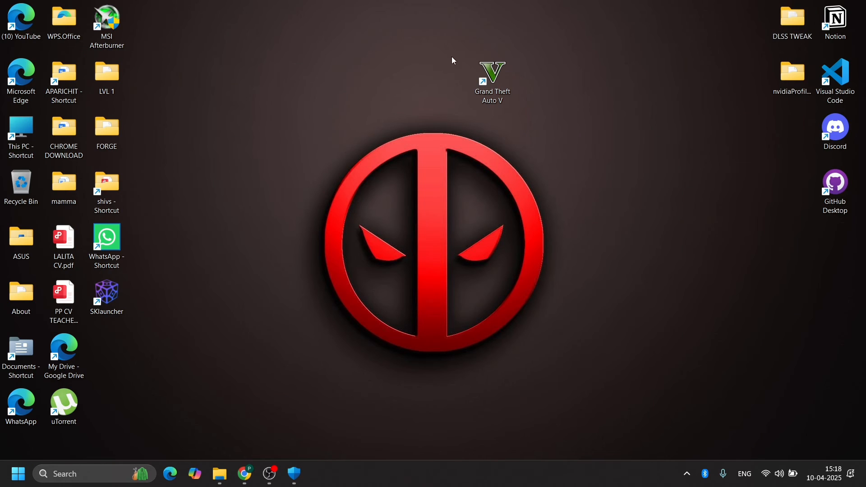
- Paste the copied steam_api64.dll into the Grand Theft Auto V folder, replacing the existing file
{"action": "right_click", "coordinate": [492, 78]}
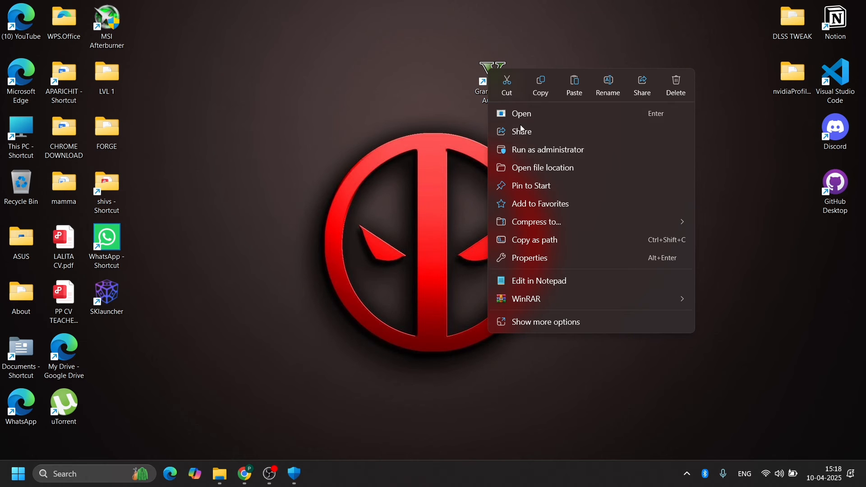
{"action": "left_click", "coordinate": [542, 168]}
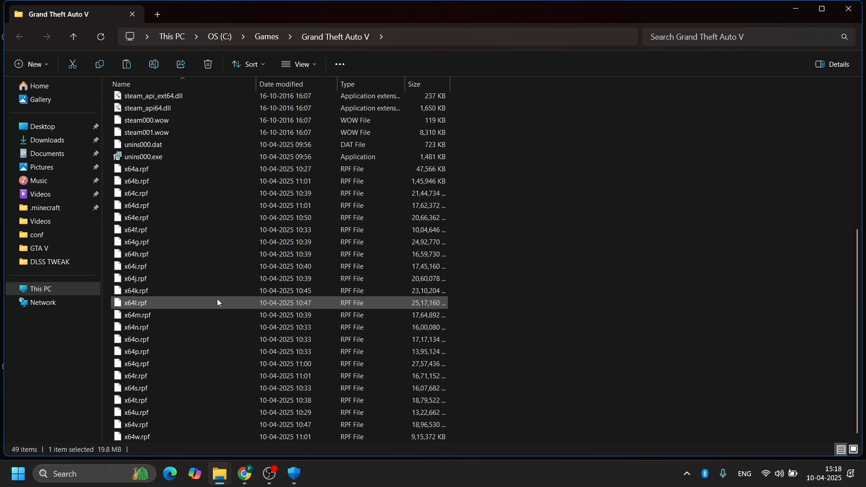
{"action": "scroll", "scroll_direction": "up", "scroll_amount": 3}
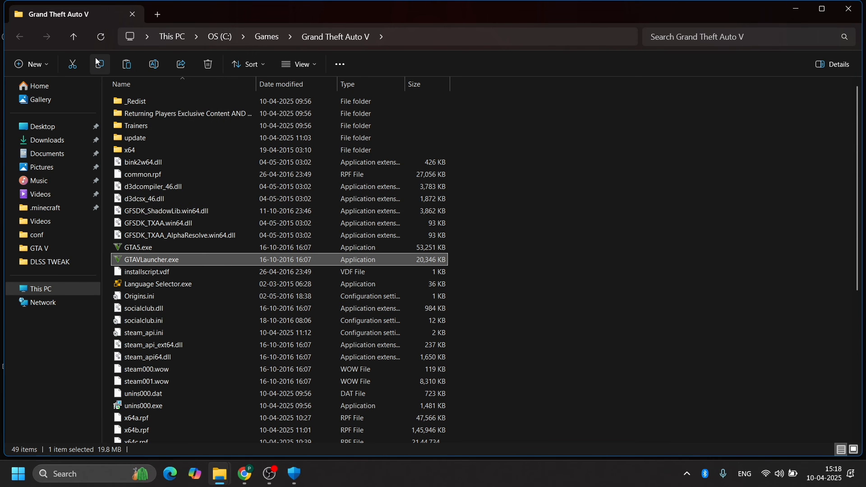
{"action": "left_click", "coordinate": [125, 64]}
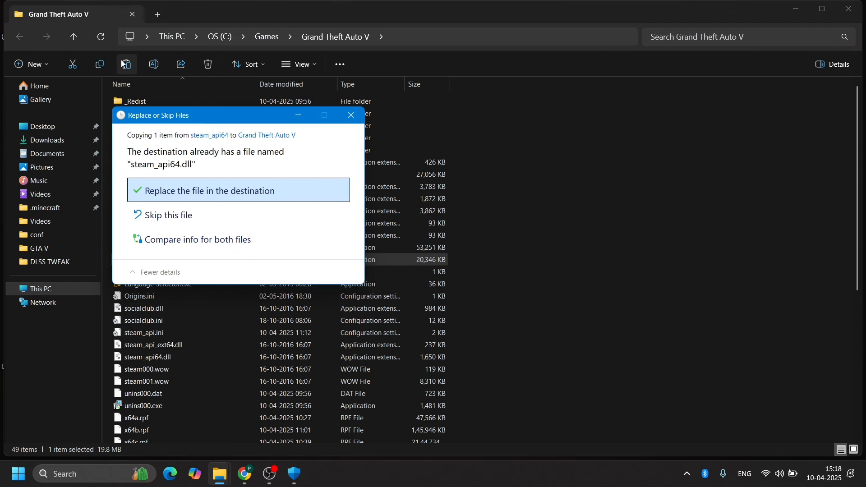
{"action": "mouse_move", "coordinate": [188, 215]}
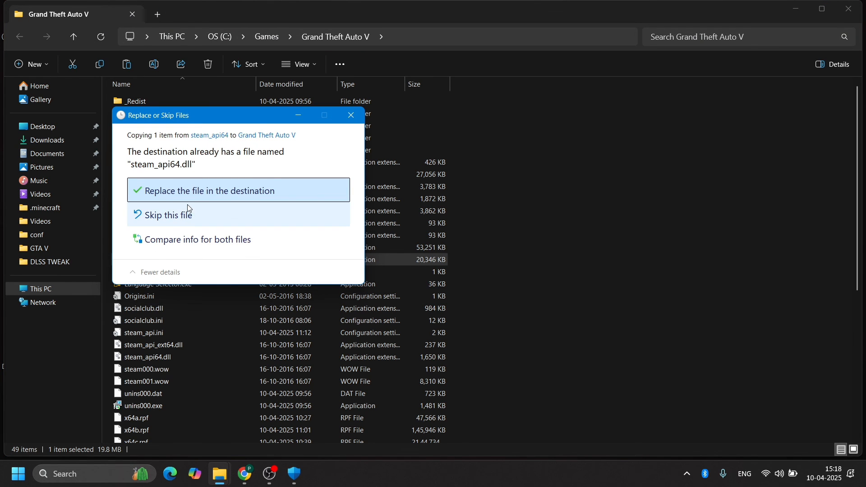
{"action": "left_click", "coordinate": [210, 190]}
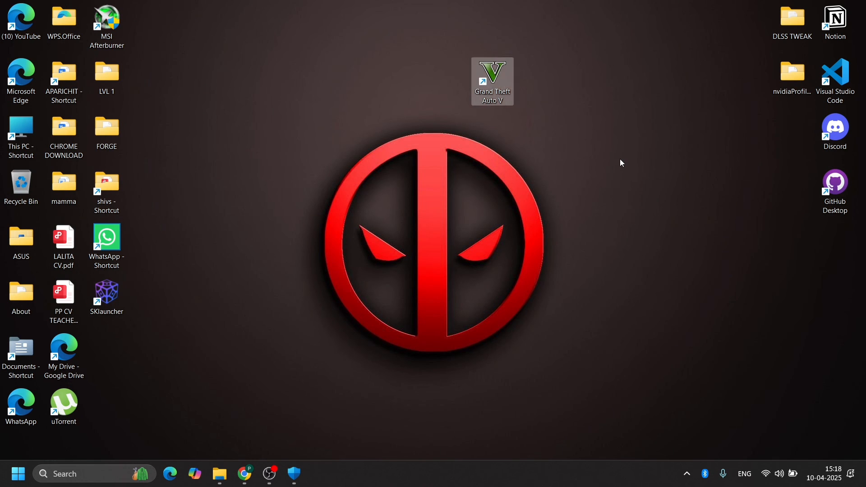
{"action": "mouse_move", "coordinate": [556, 134]}
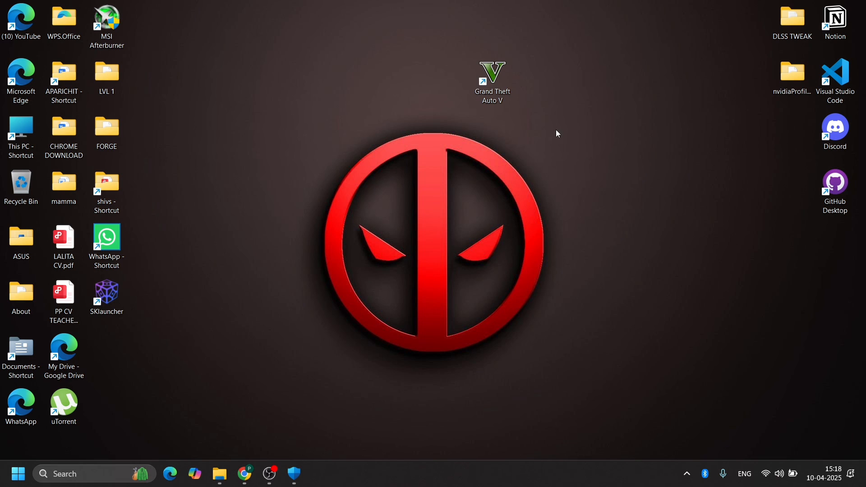